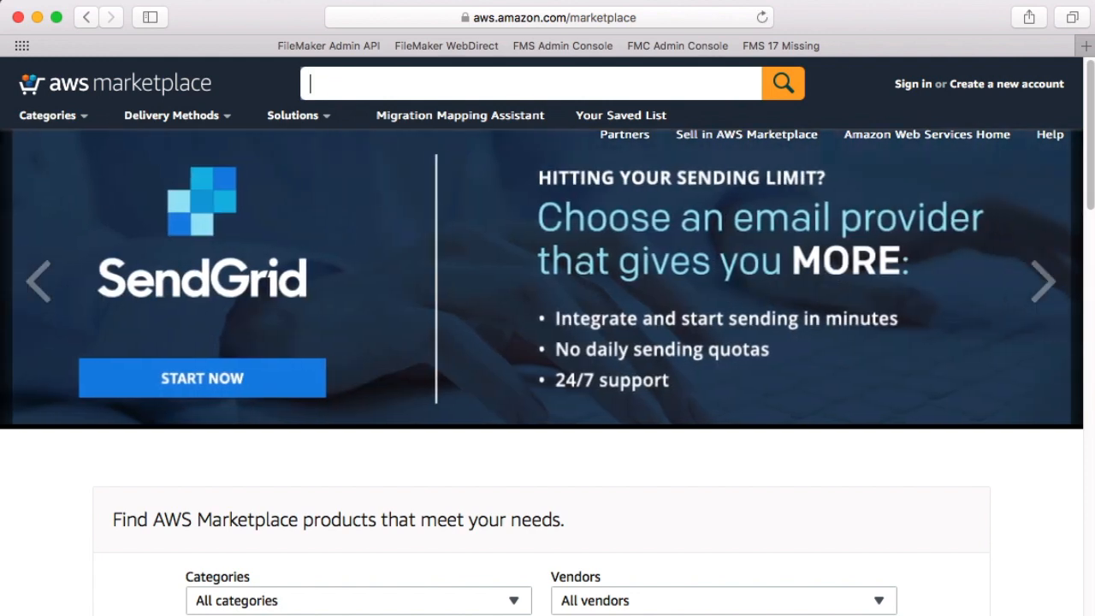
- Search AWS Marketplace for 'FileMaker' and review the six FileMaker Cloud results with starting prices
text(FileMaker)
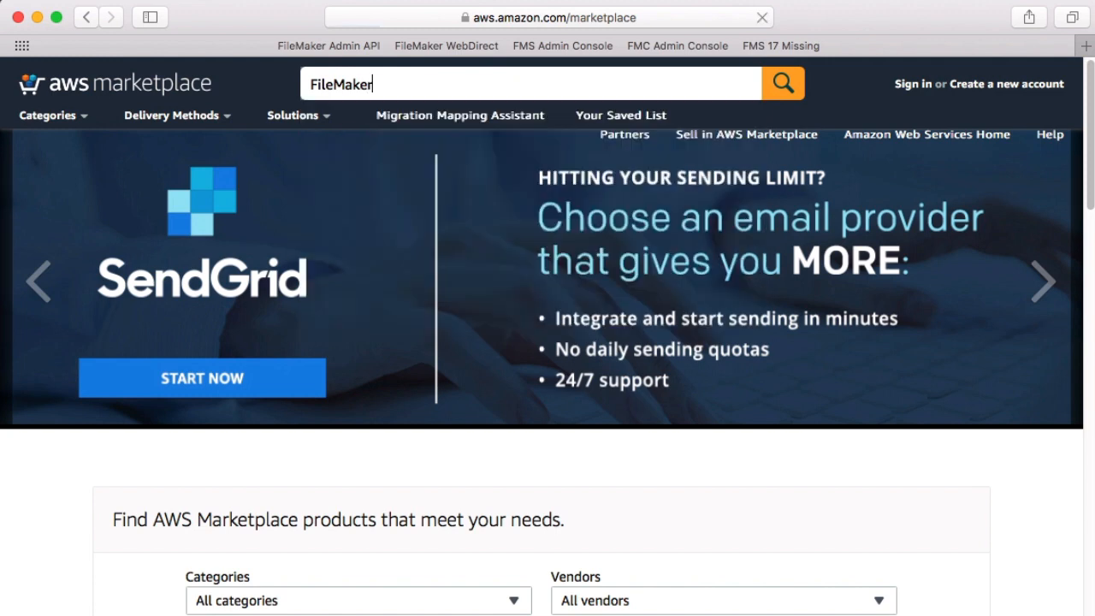
click(781, 82)
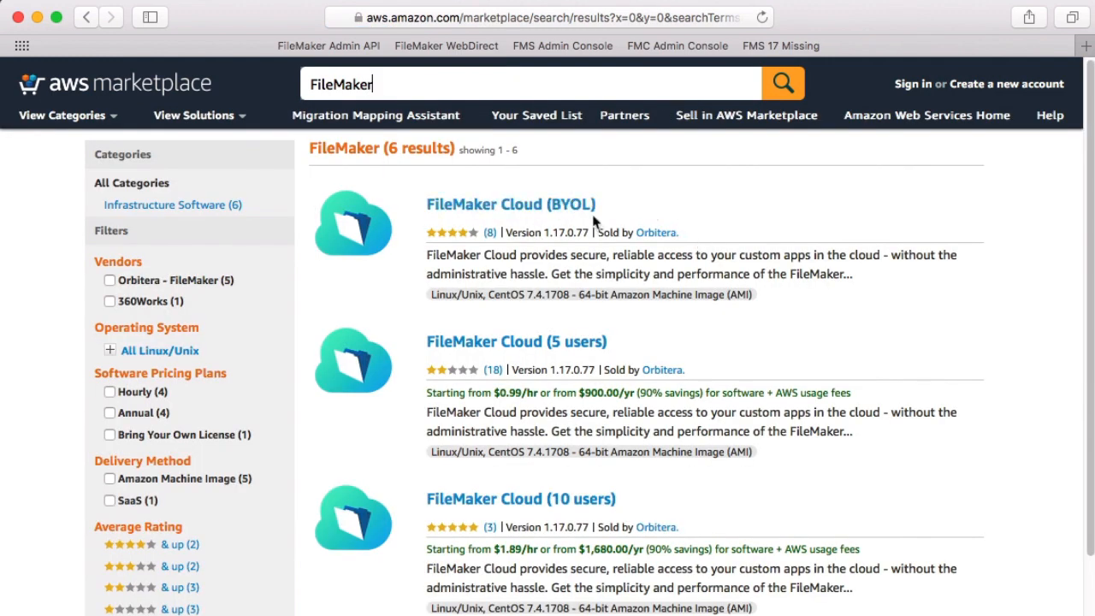
mouse_move(711, 358)
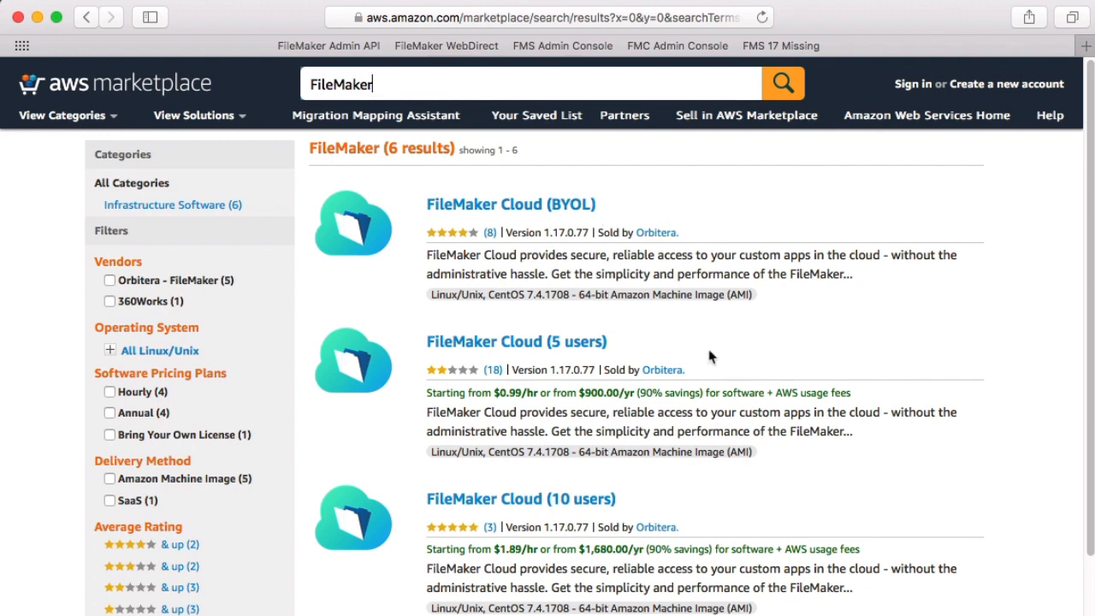
scroll(down, 3)
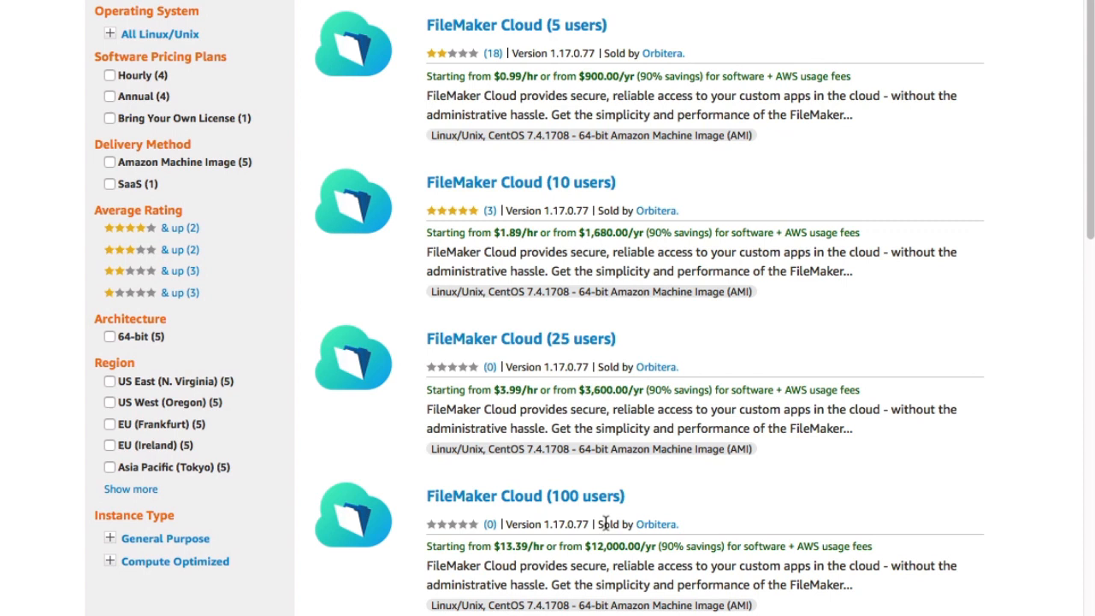
mouse_move(652, 524)
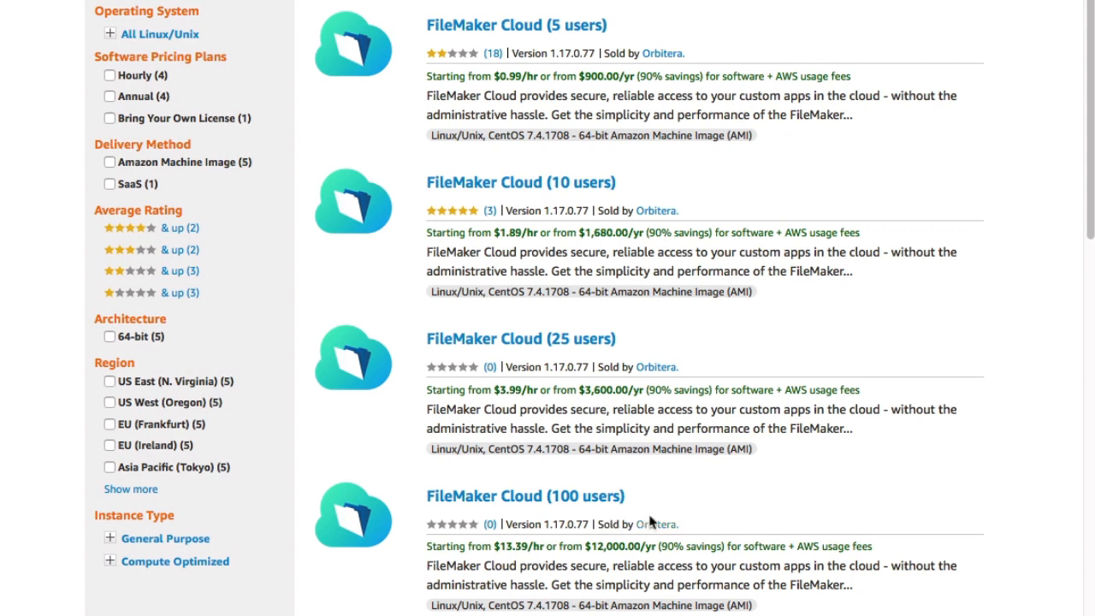
mouse_move(580, 89)
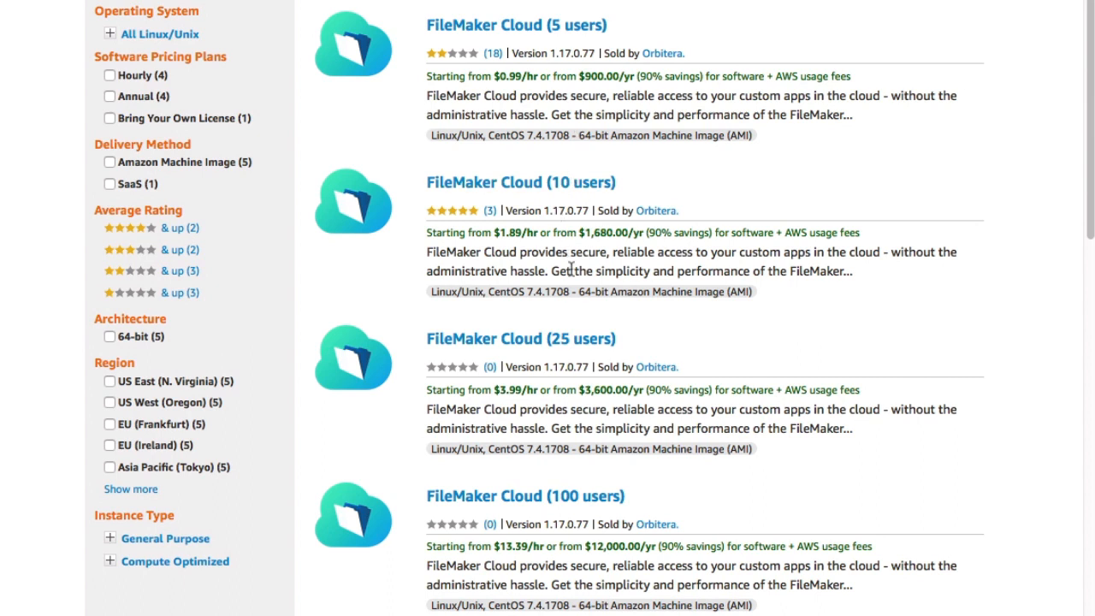
mouse_move(585, 408)
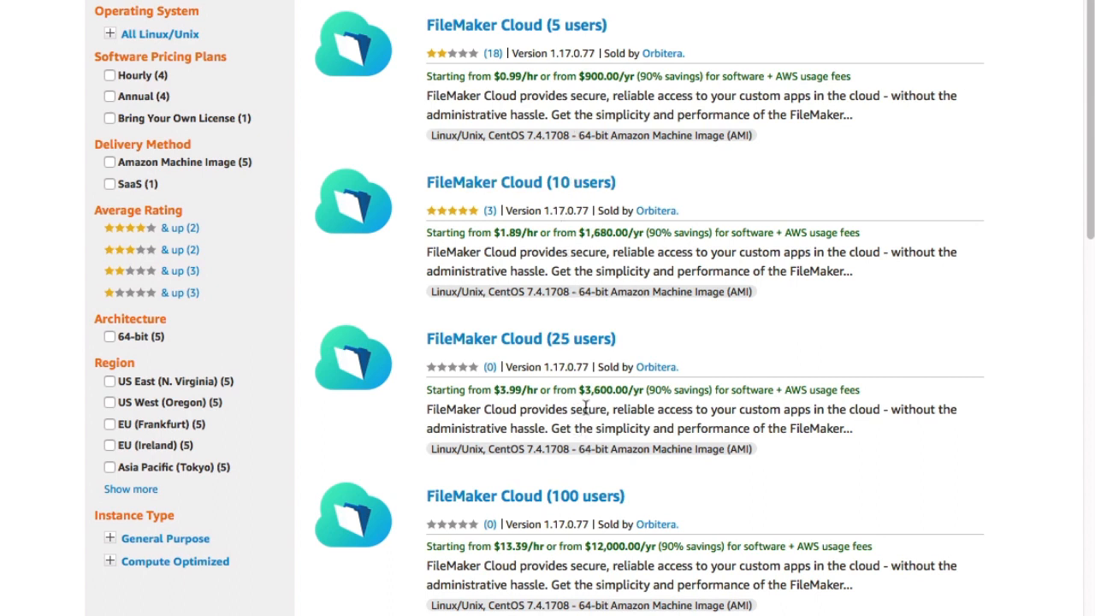
mouse_move(596, 402)
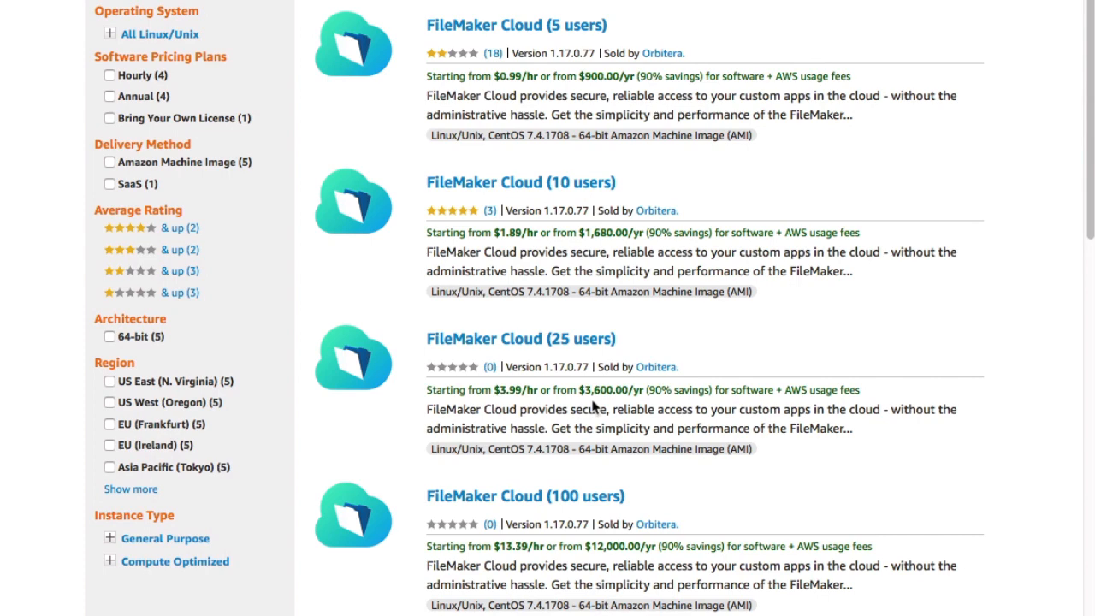
scroll(up, 3)
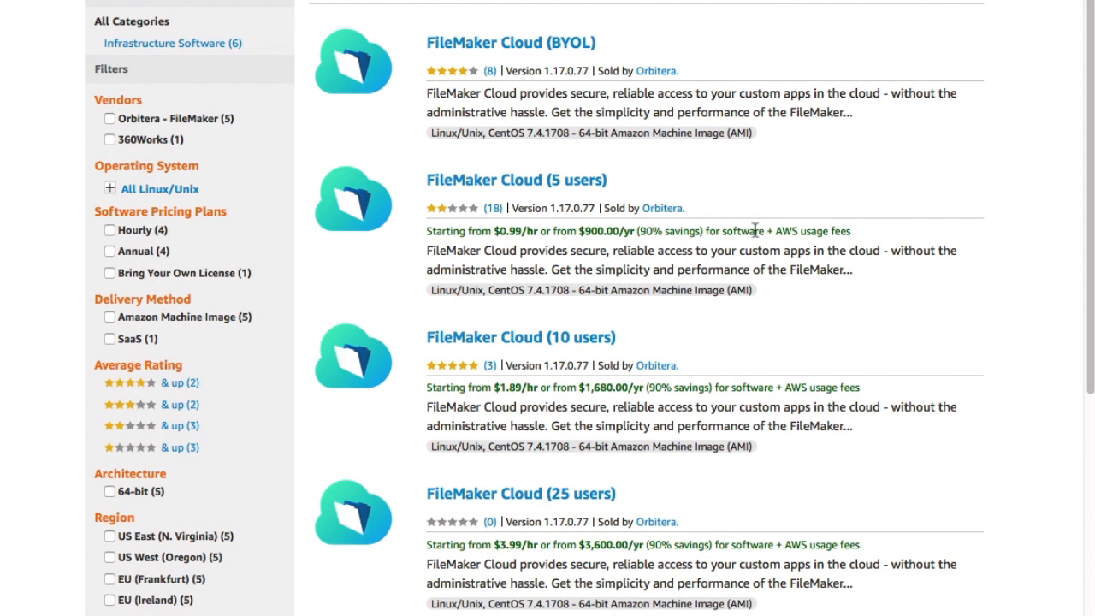
mouse_move(522, 187)
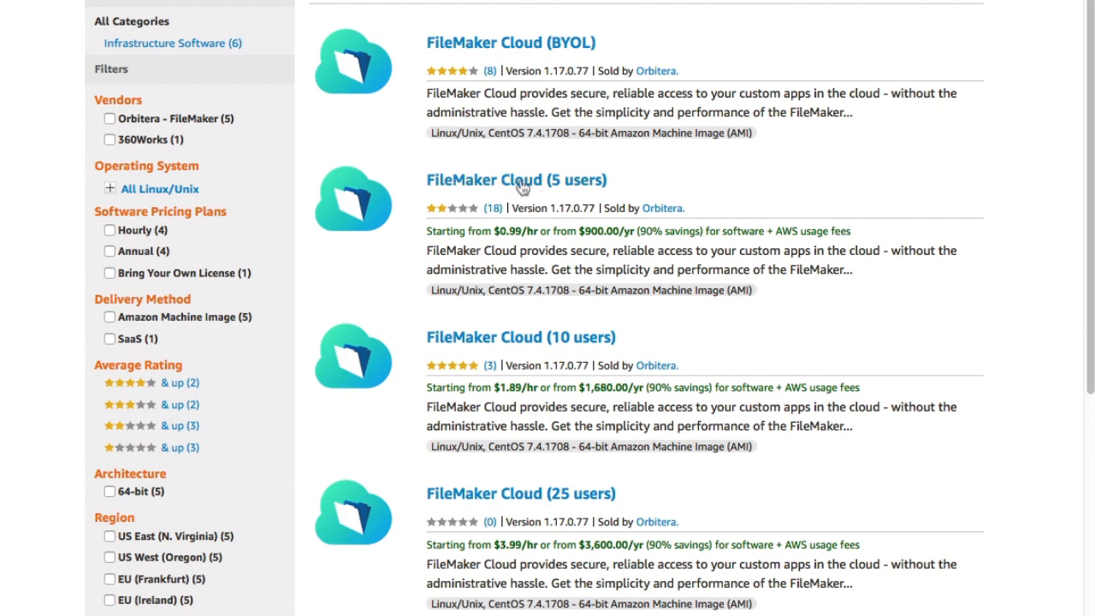
- Open the FileMaker Cloud (5 users) listing from the search results
click(517, 180)
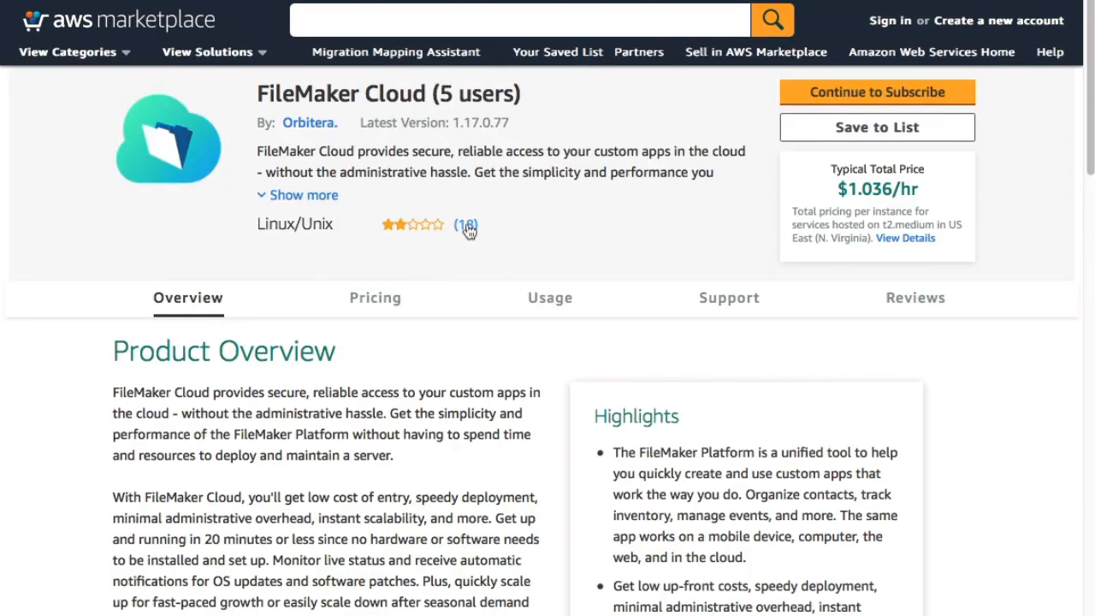
mouse_move(503, 236)
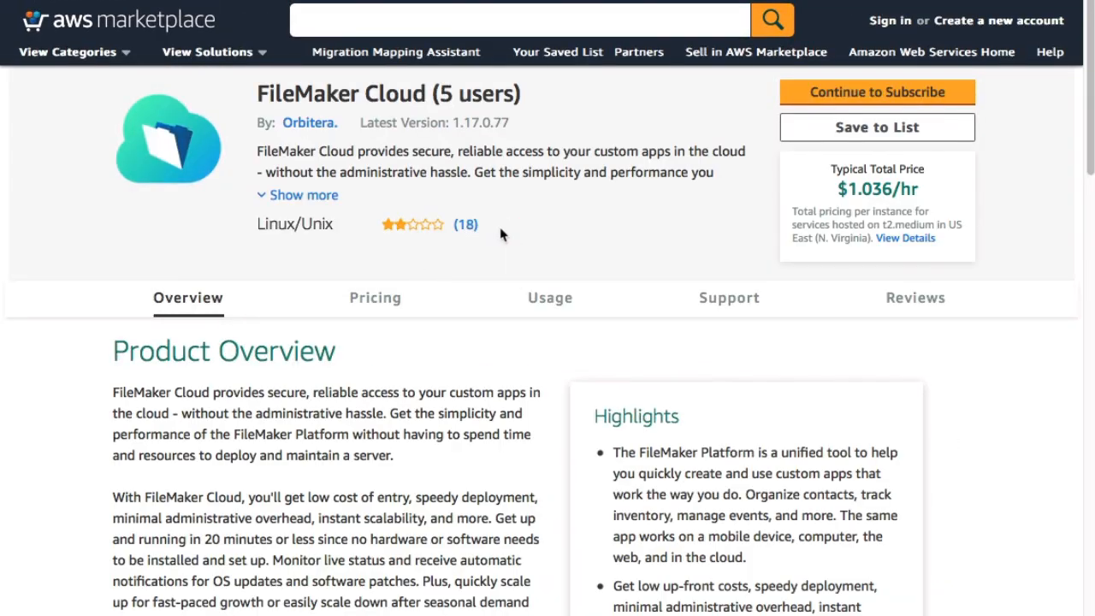
mouse_move(500, 248)
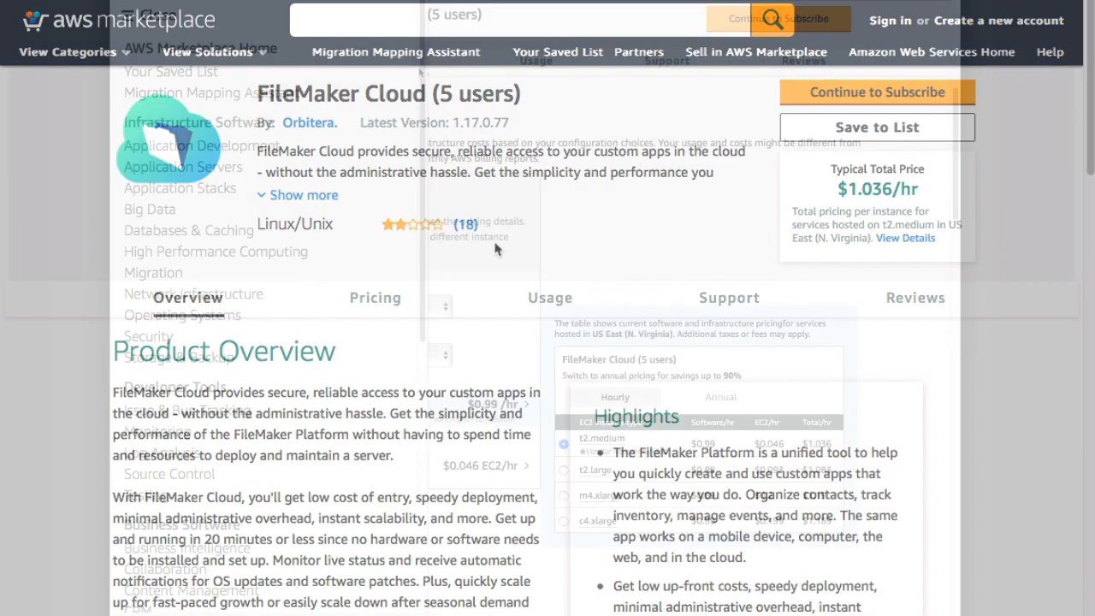
- Show the FileMaker Cloud (5 users) hourly pricing table, $1.036 to $1.19 per instance type
click(375, 298)
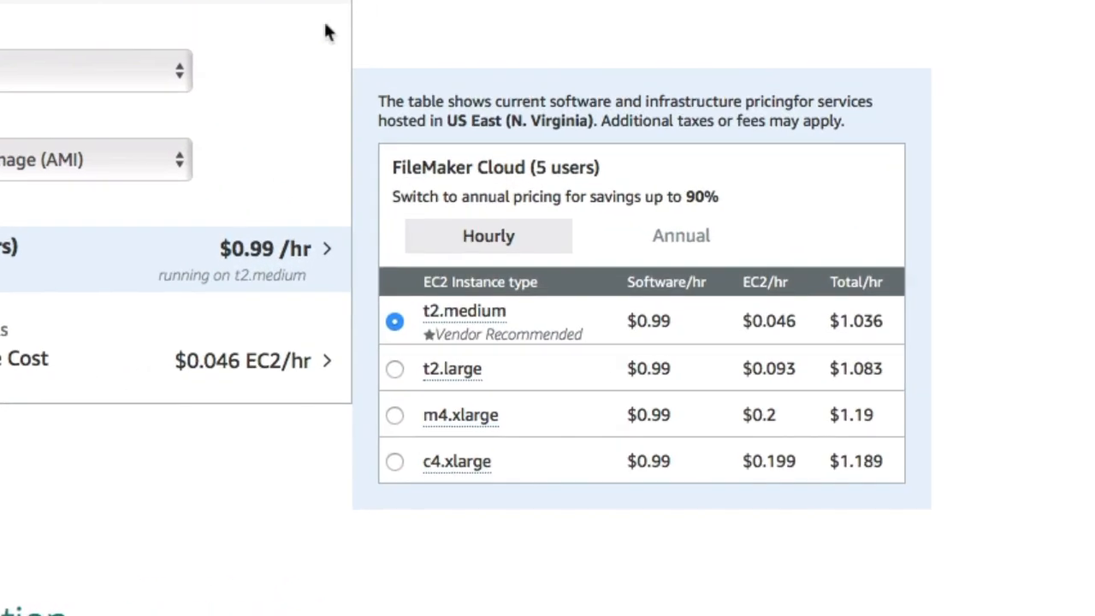
mouse_move(311, 202)
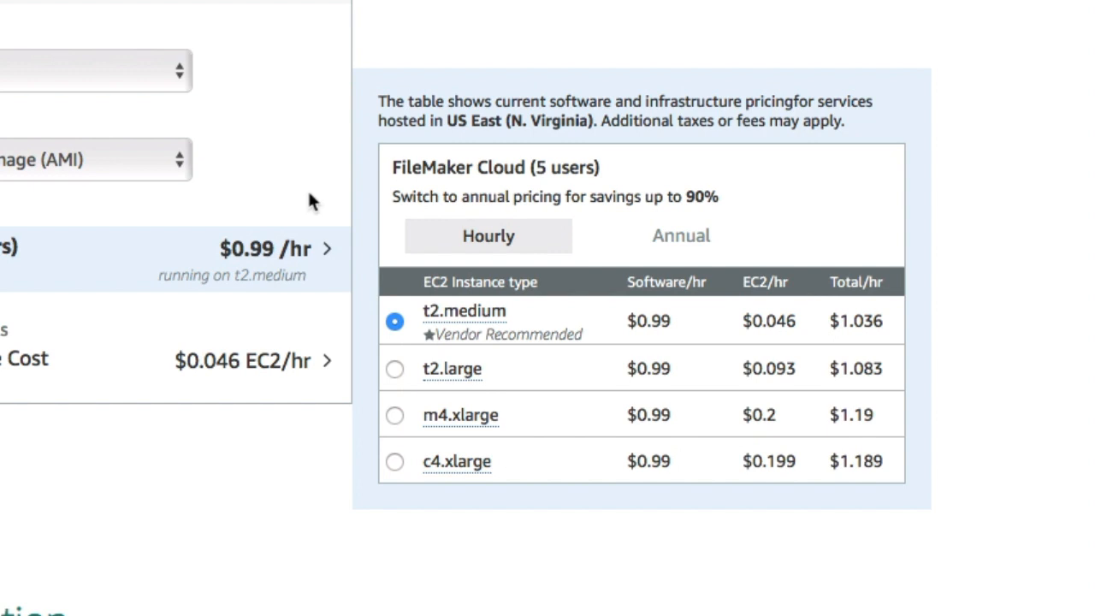
mouse_move(681, 236)
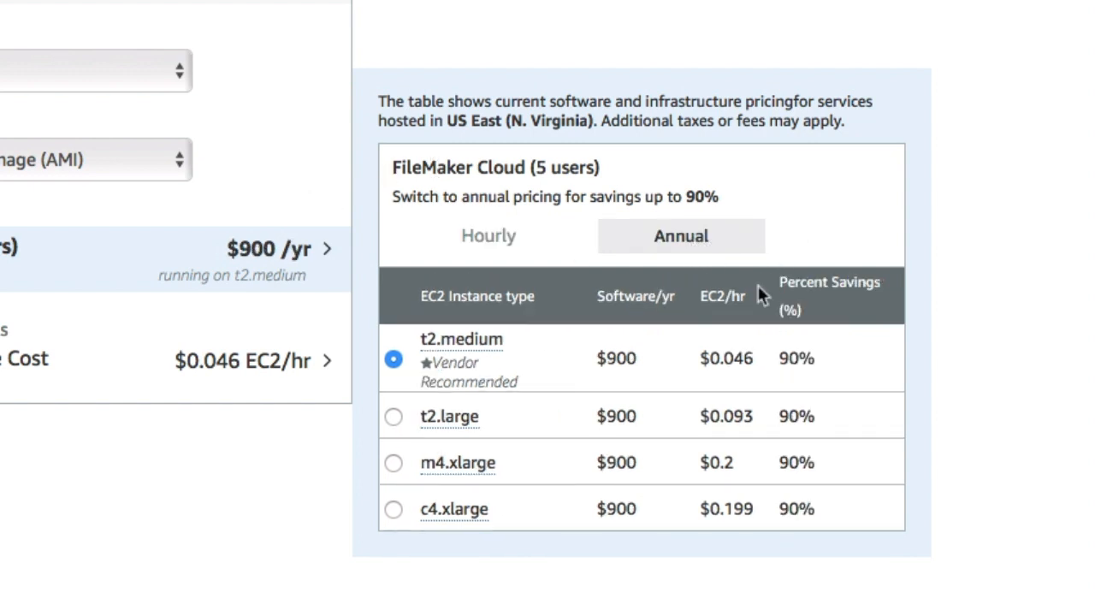
mouse_move(753, 391)
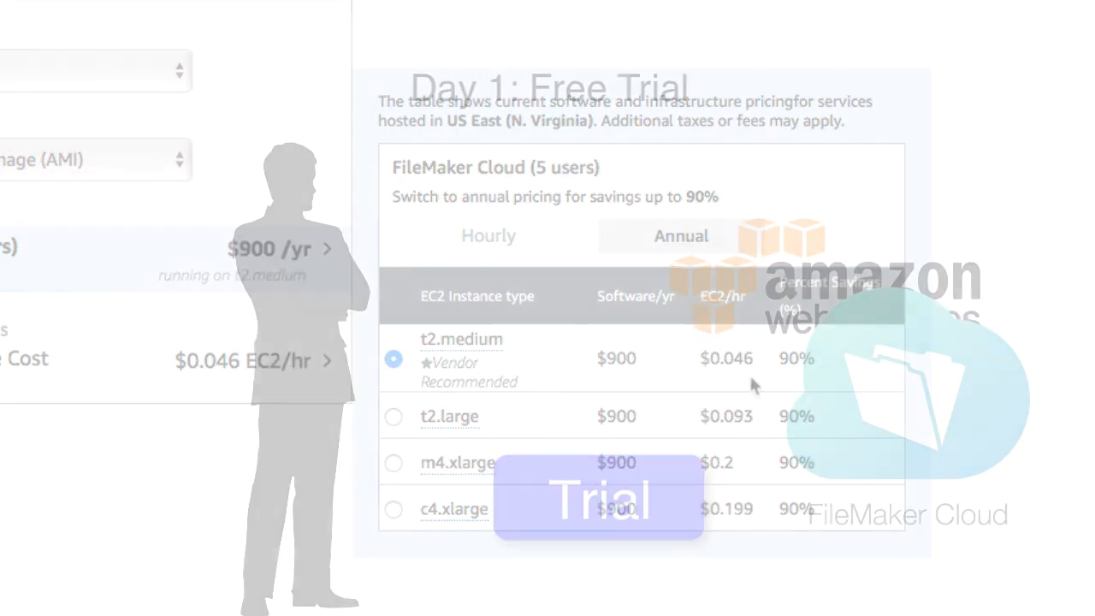
click(488, 236)
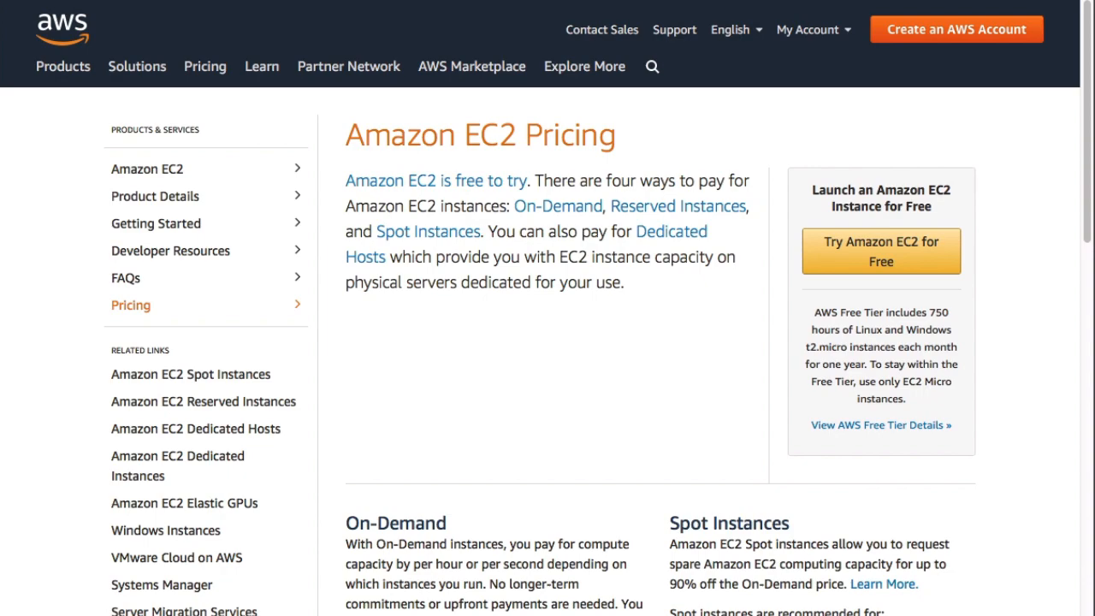
- Scroll past On-Demand and Spot to the Reserved Instances and Dedicated Hosts descriptions
scroll(down, 3)
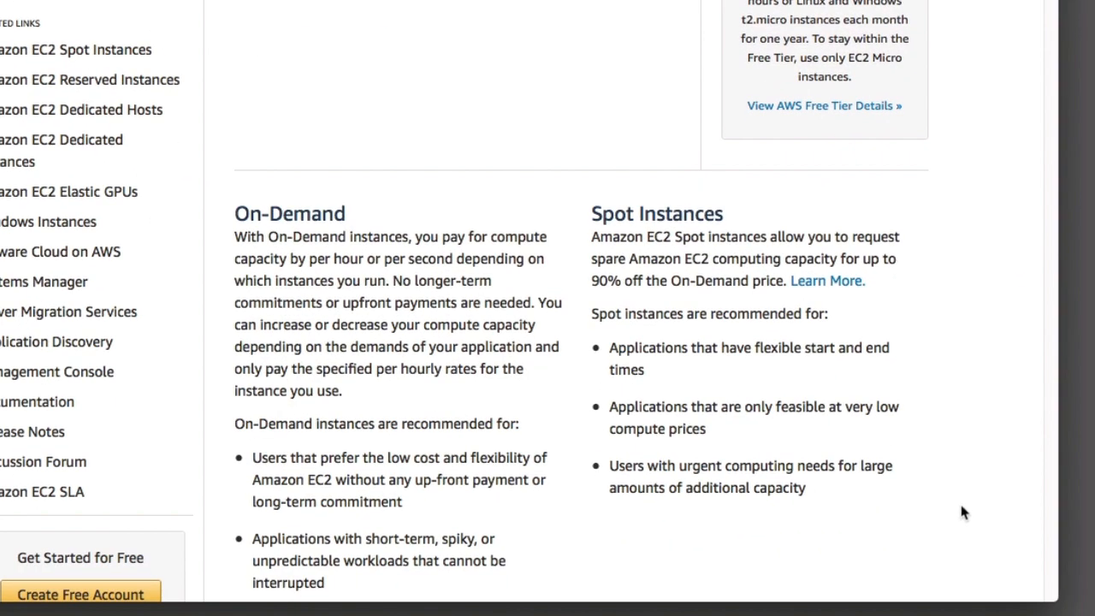
mouse_move(948, 353)
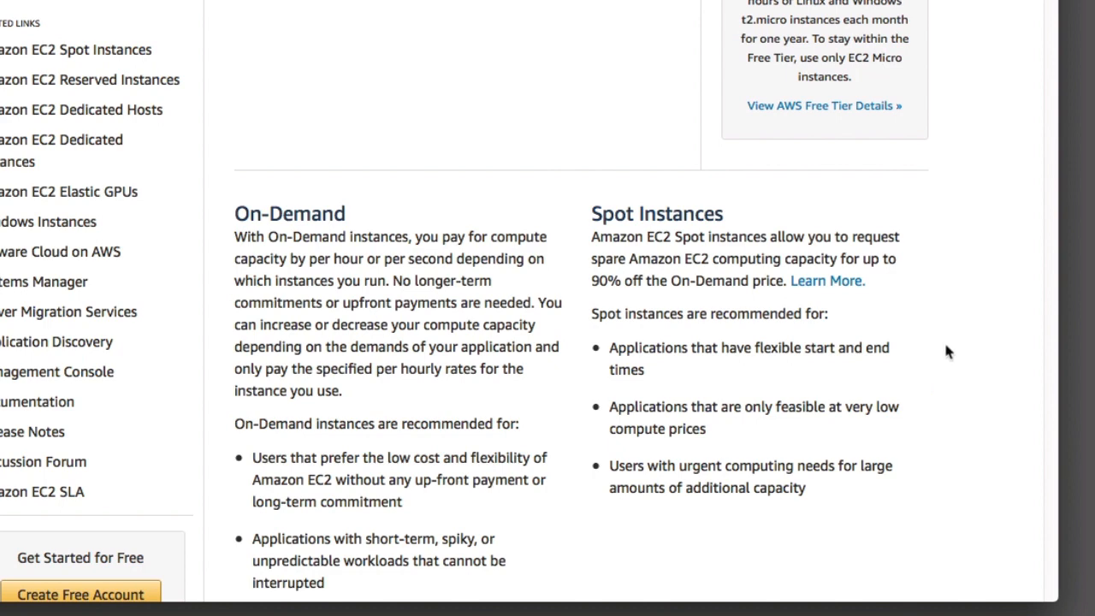
scroll(down, 3)
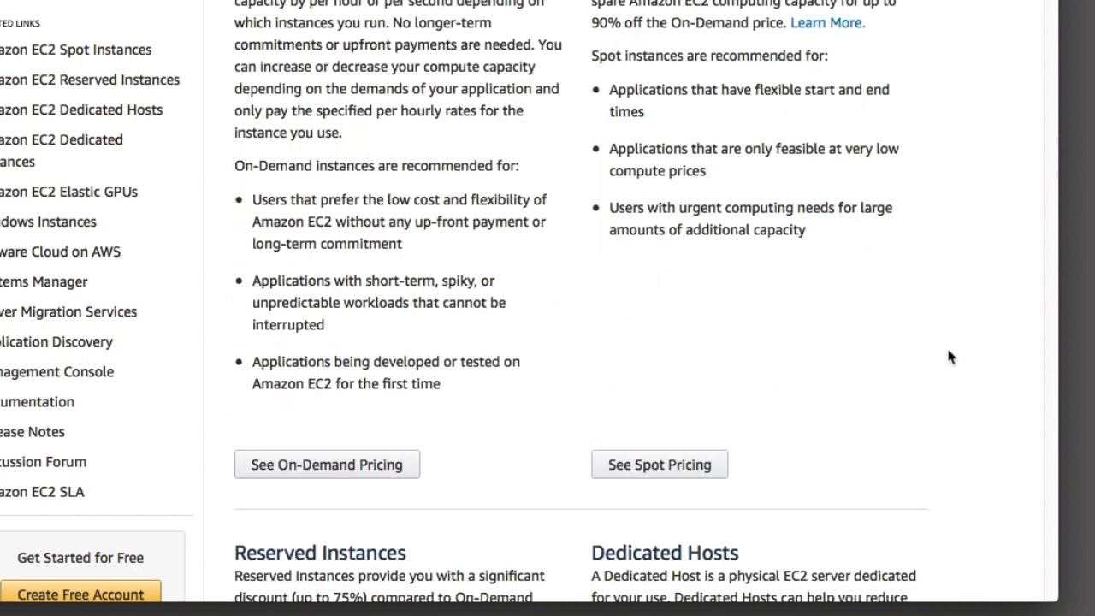
scroll(down, 3)
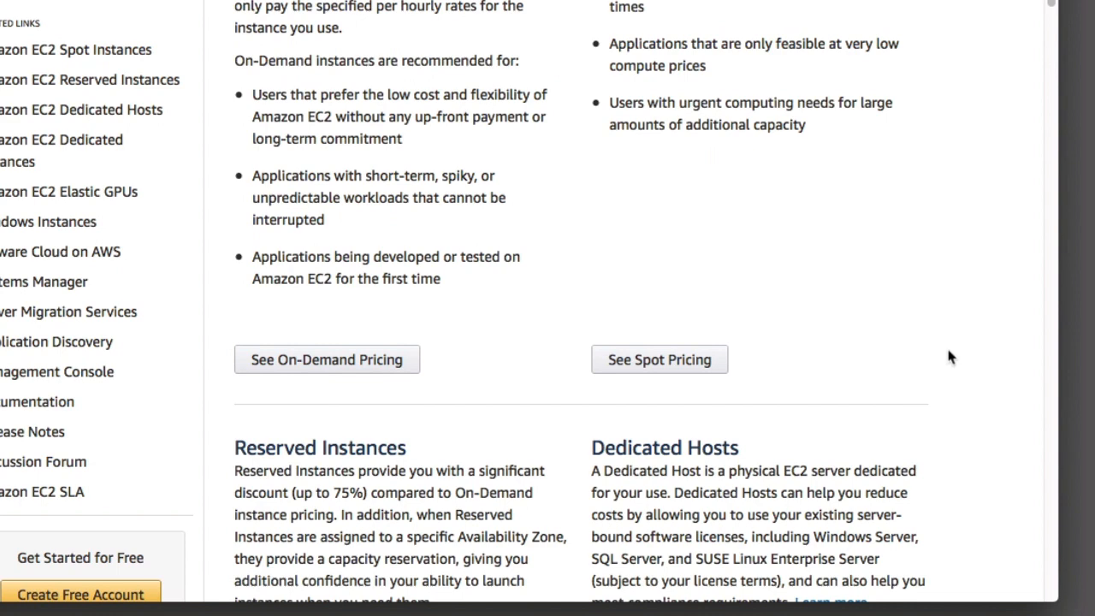
scroll(down, 3)
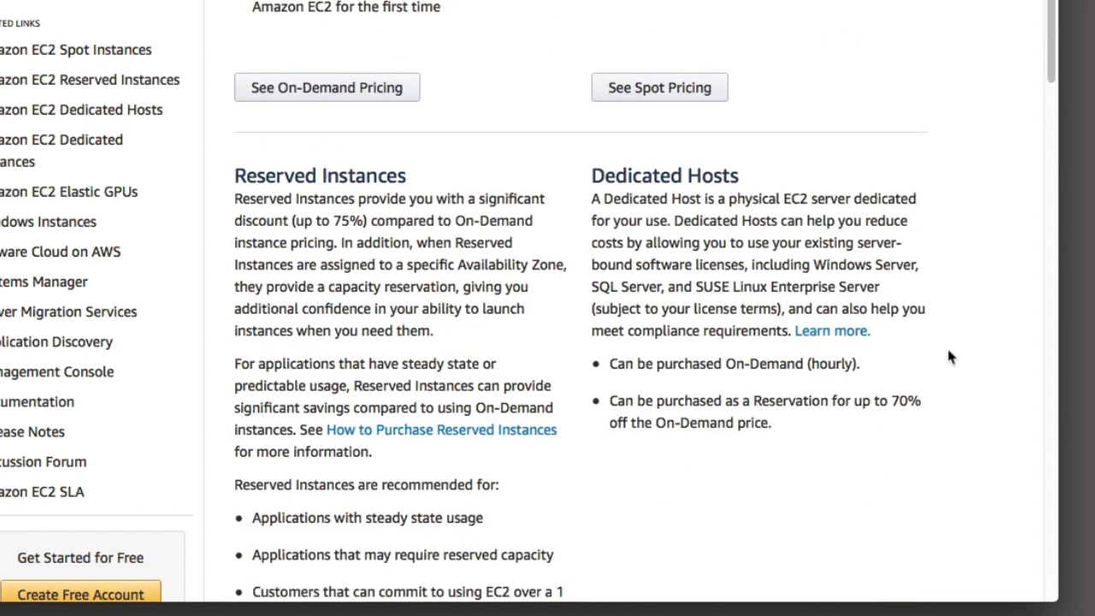
mouse_move(342, 277)
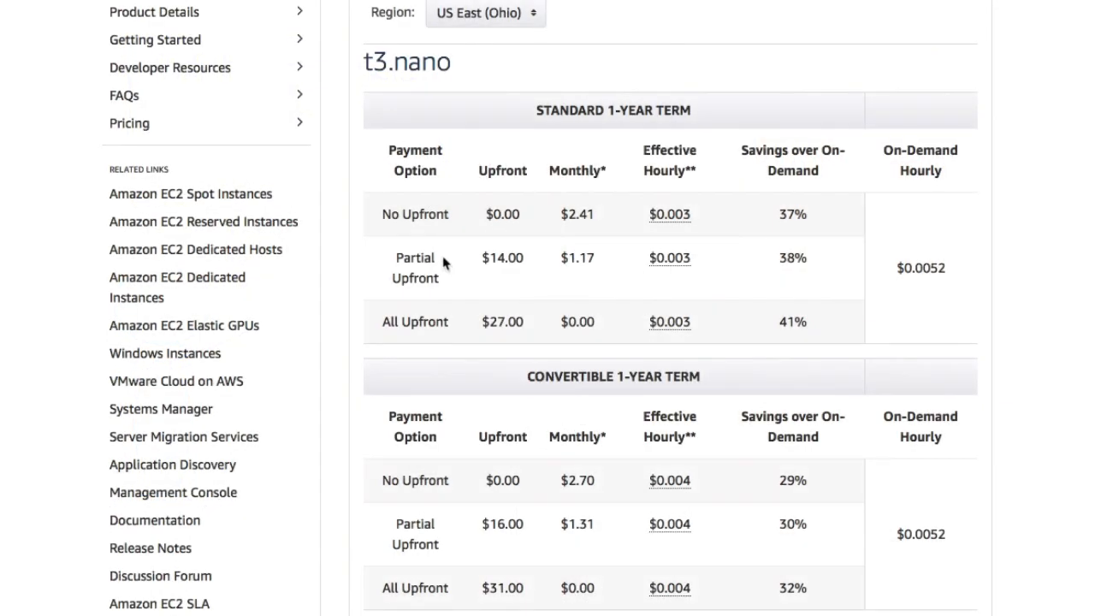
mouse_move(801, 354)
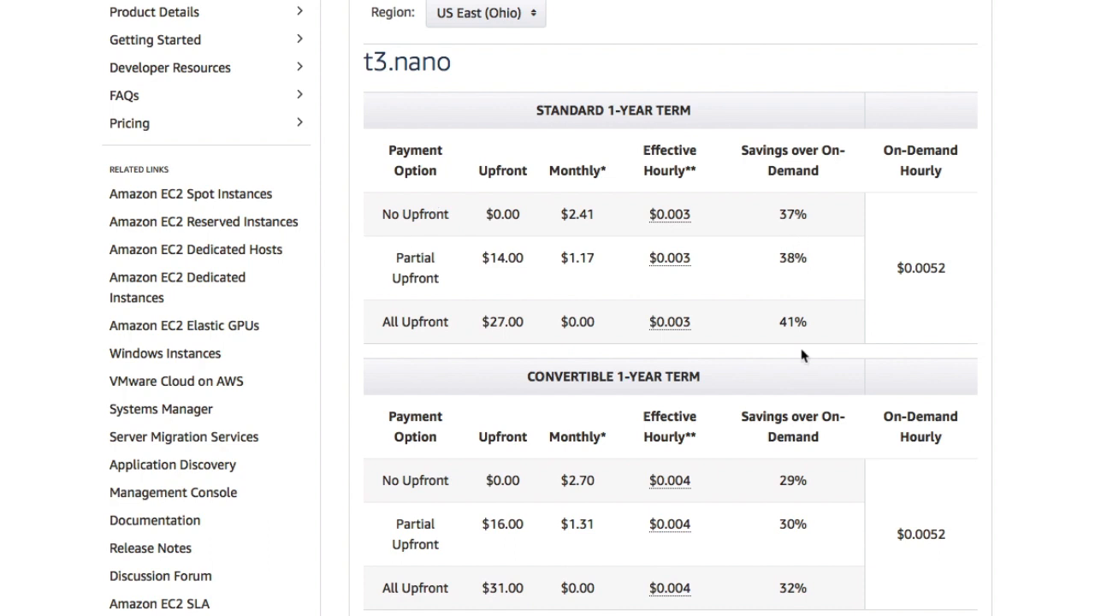
- Review t3.nano US East (Ohio) reserved rates for Standard 1-Year, Convertible 1-Year and Standard 3-Year terms
scroll(down, 3)
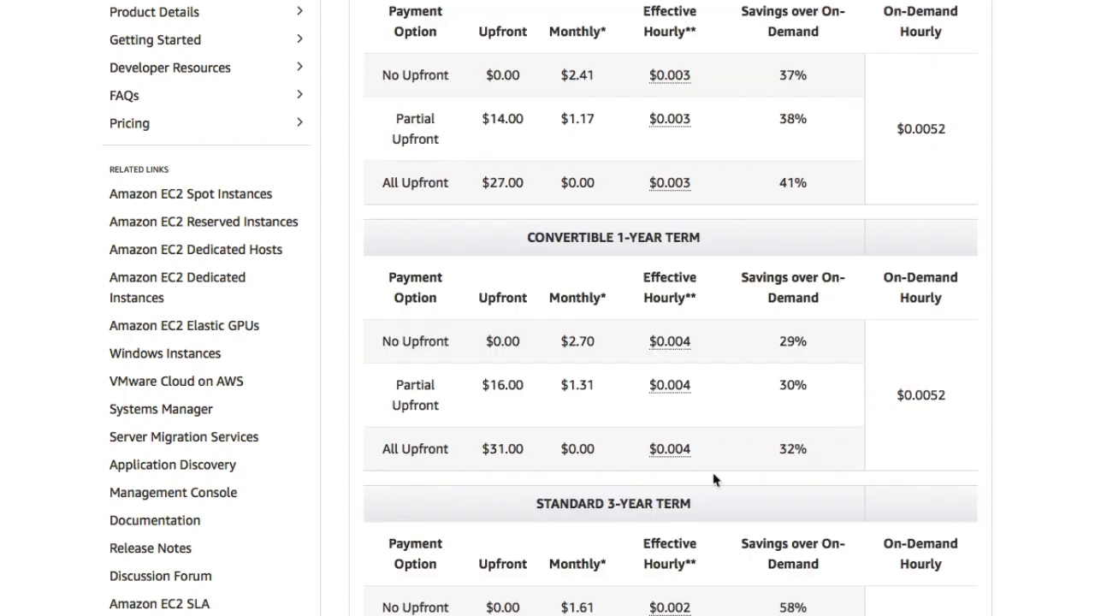
mouse_move(779, 123)
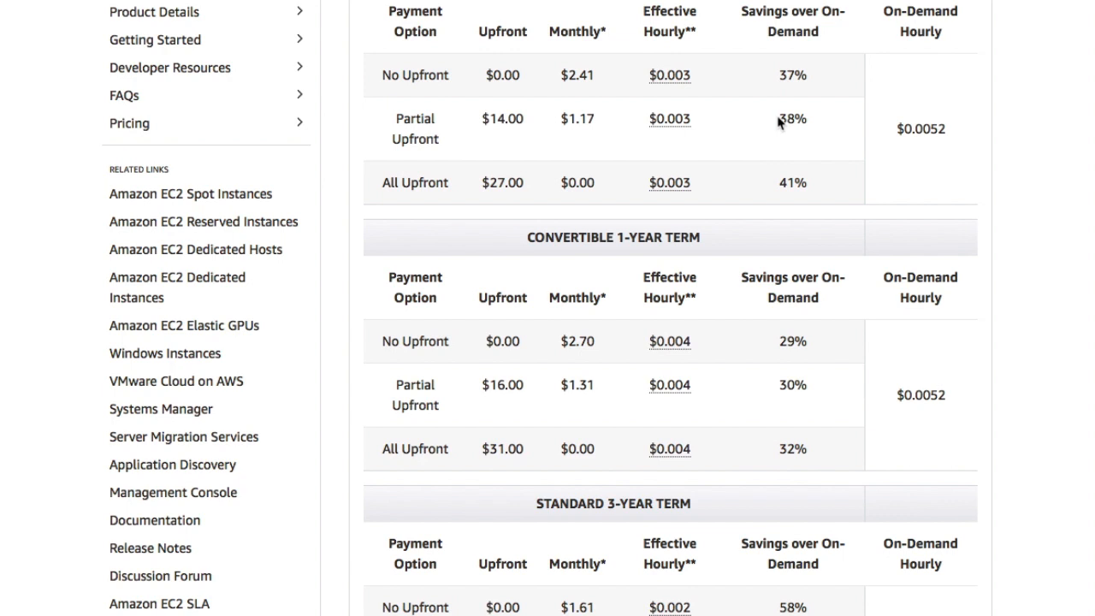
scroll(down, 3)
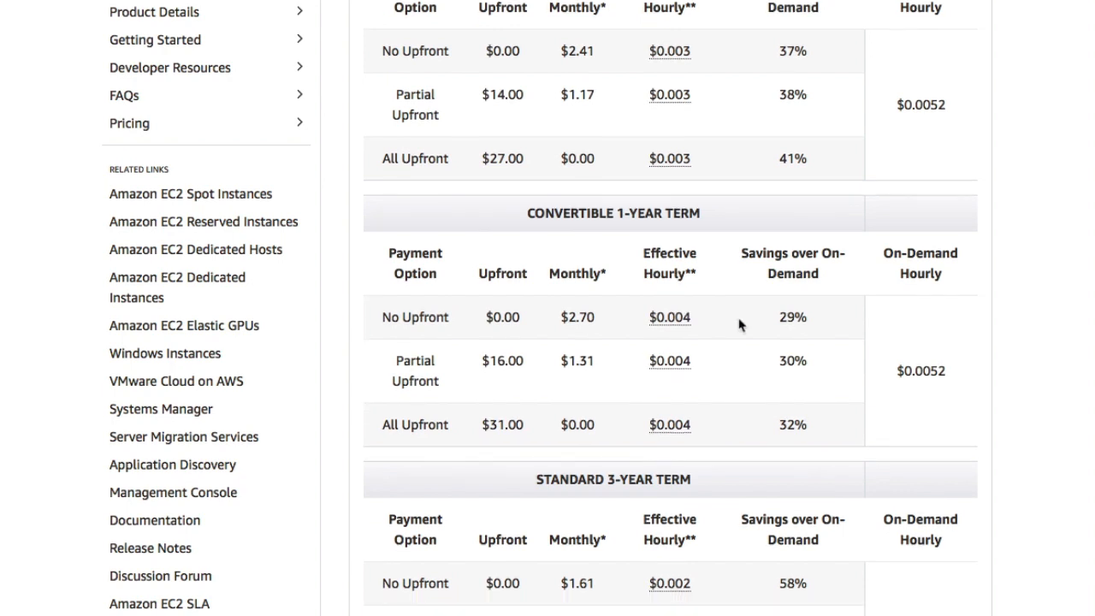
scroll(down, 3)
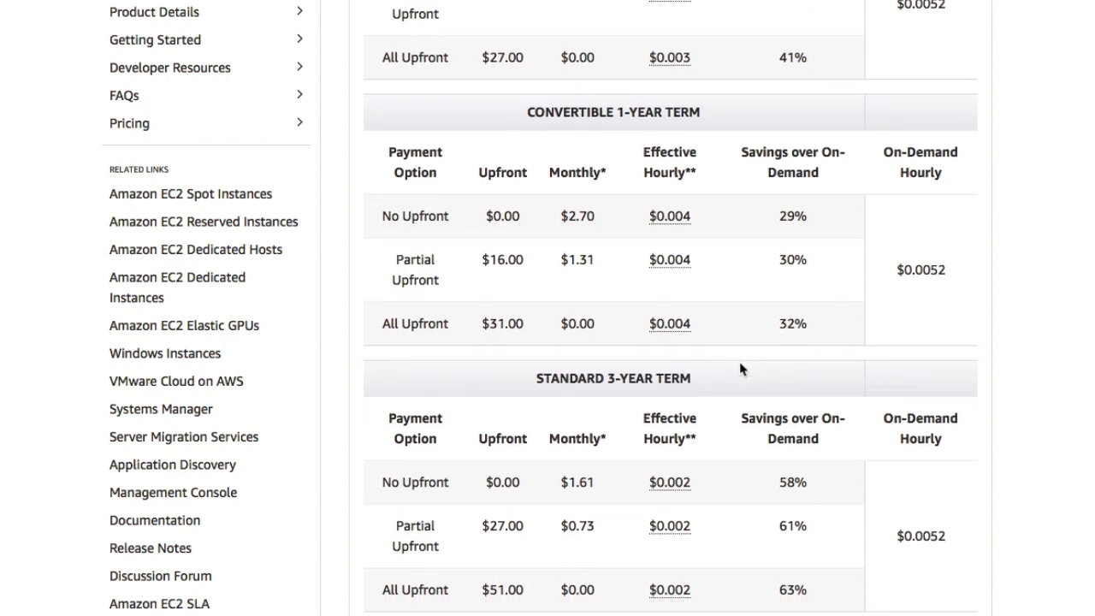
scroll(down, 3)
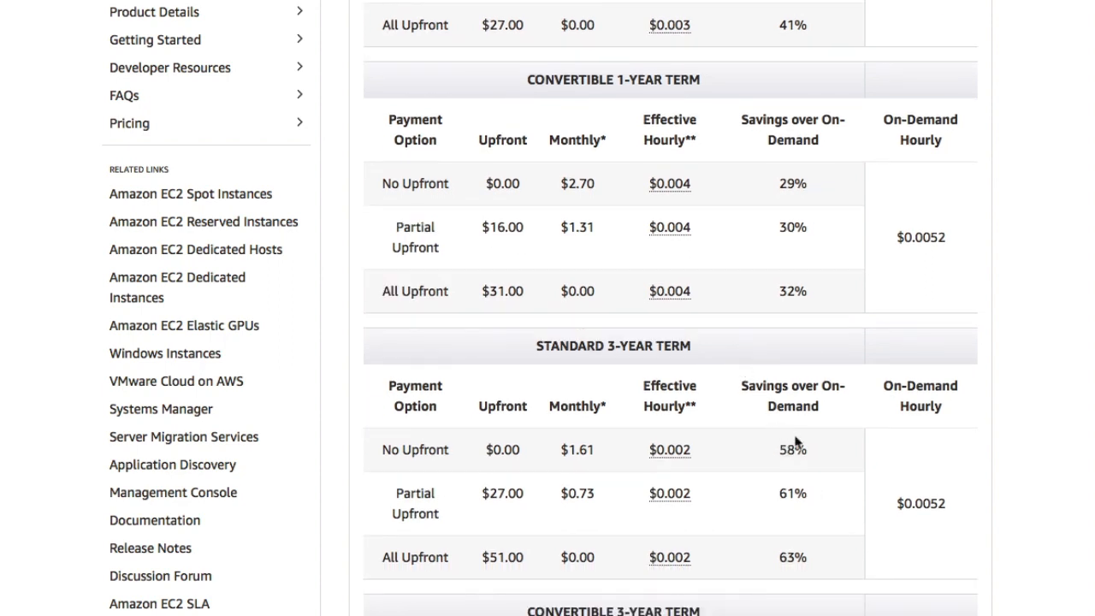
scroll(up, 3)
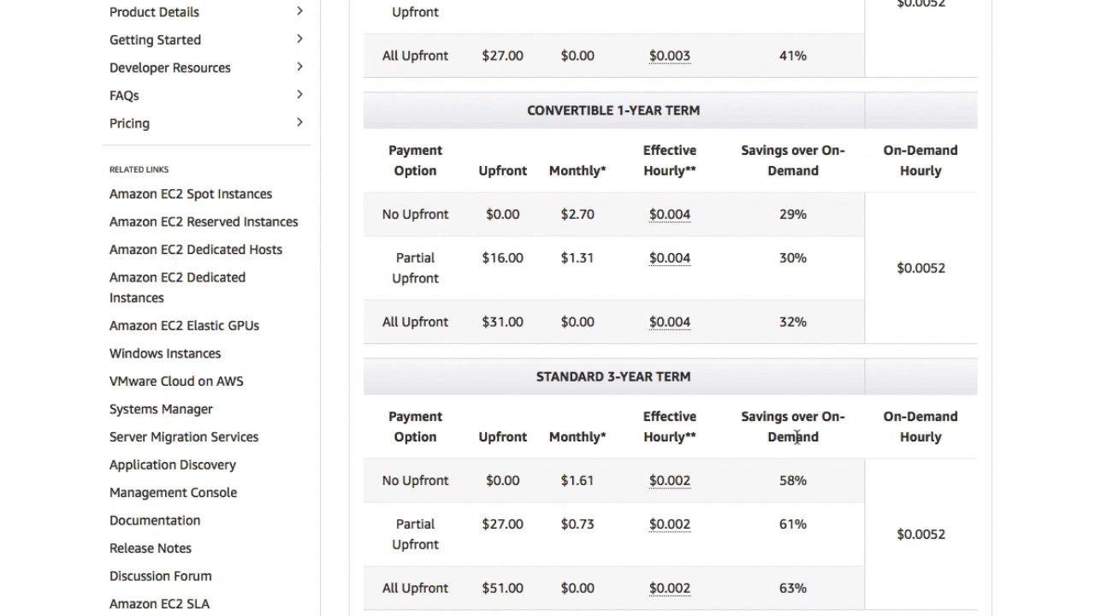
mouse_move(917, 507)
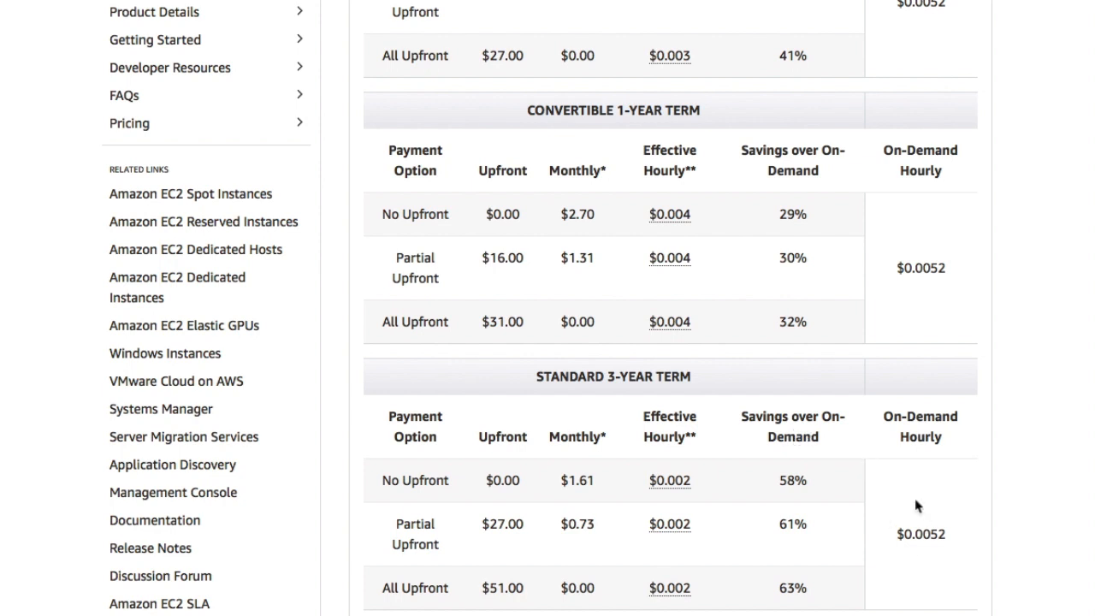
mouse_move(983, 510)
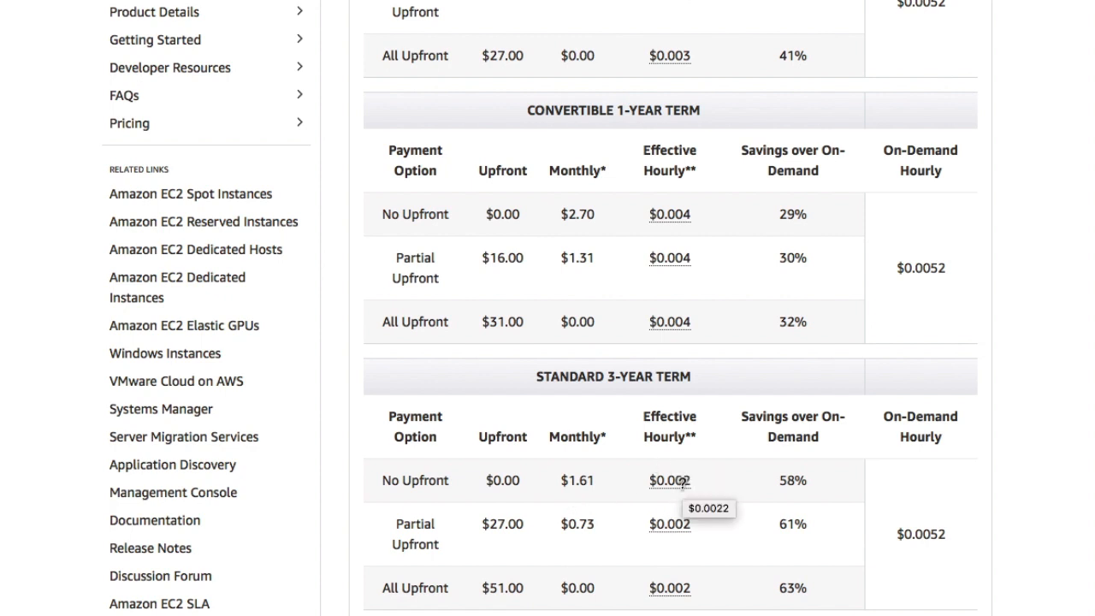
mouse_move(829, 539)
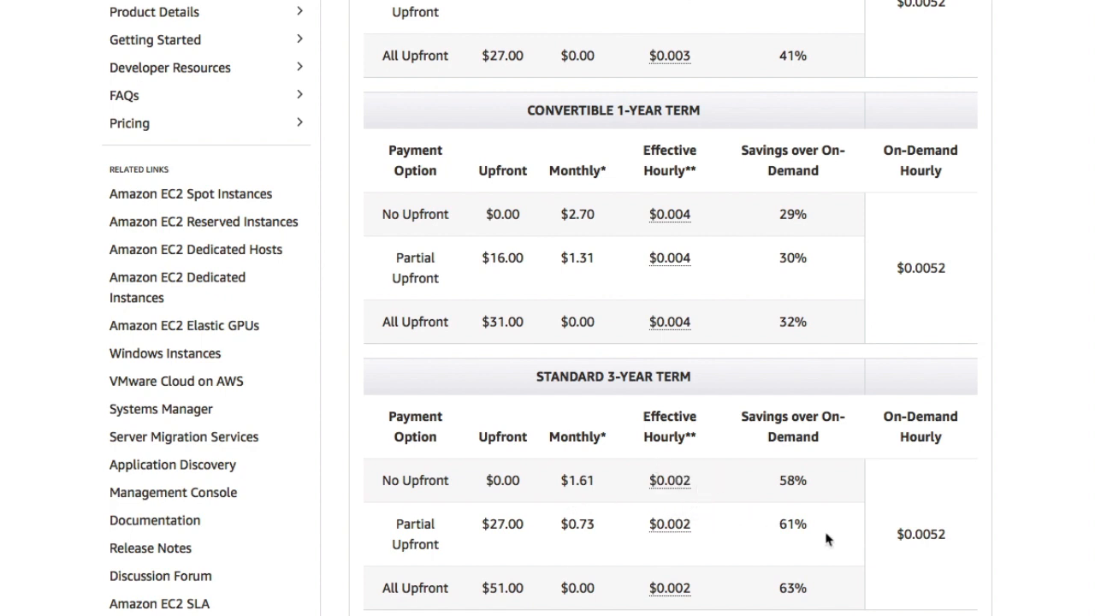
double_click(940, 534)
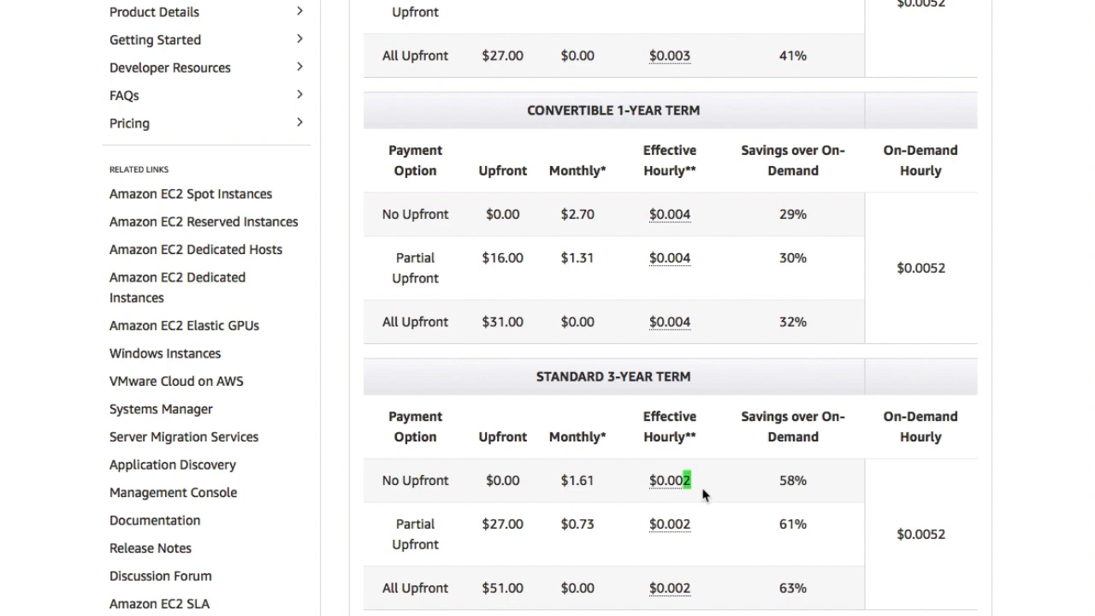
mouse_move(729, 596)
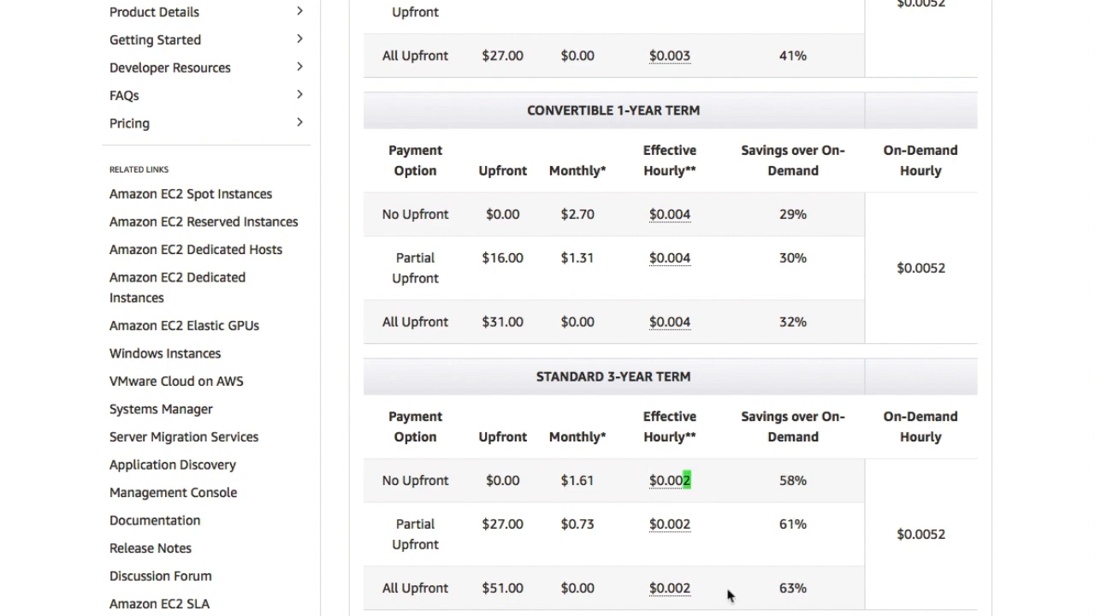